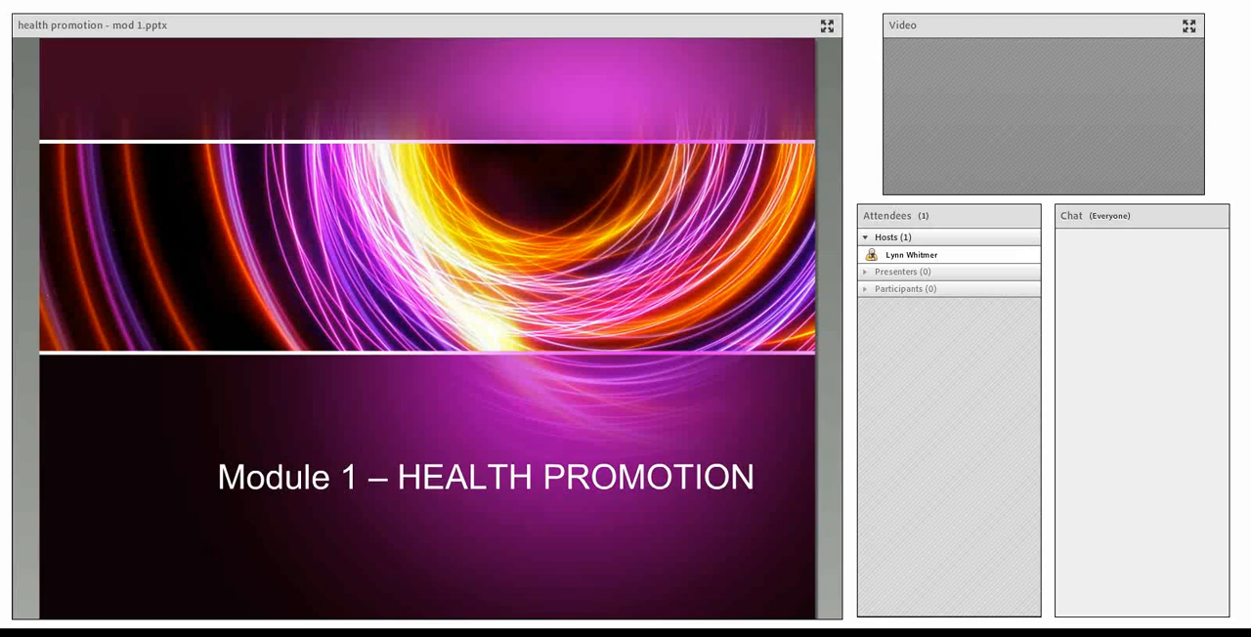
{"action": "left_click", "coordinate": [1028, 254]}
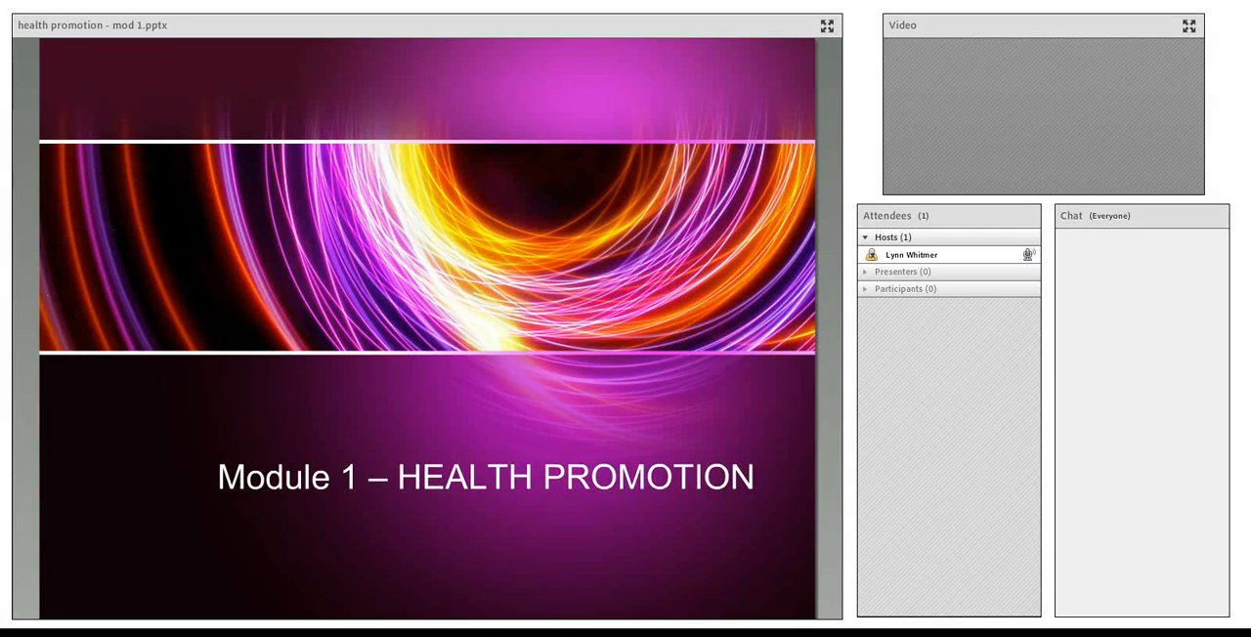